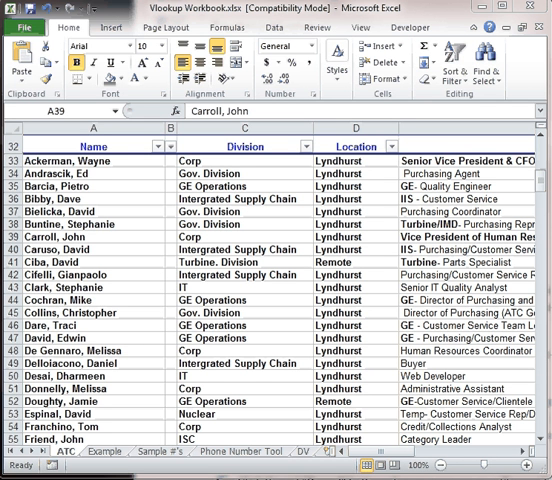
mouse_move(196, 338)
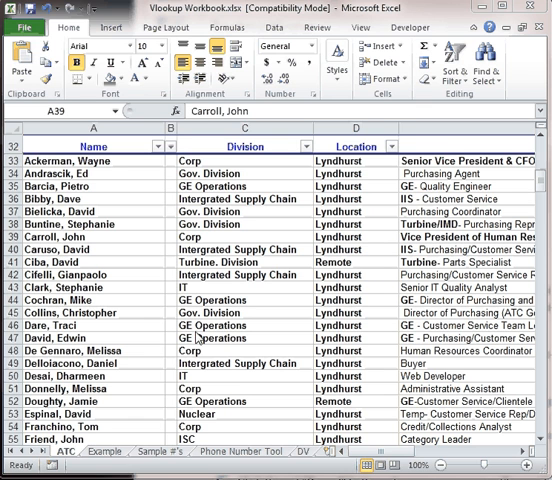
mouse_move(540, 188)
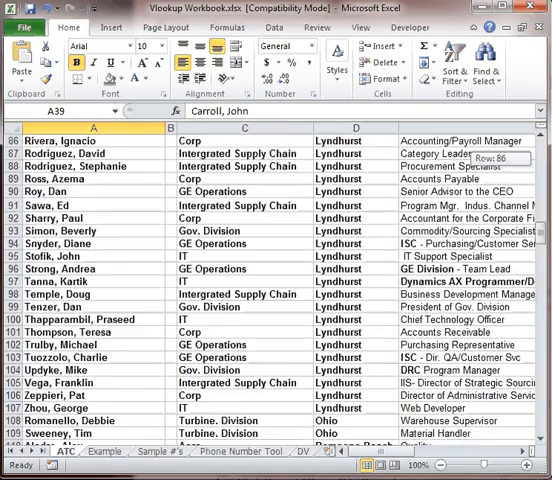
Step: Scroll through the ATC staff list before moving to the Example sheet
scroll("up", 3)
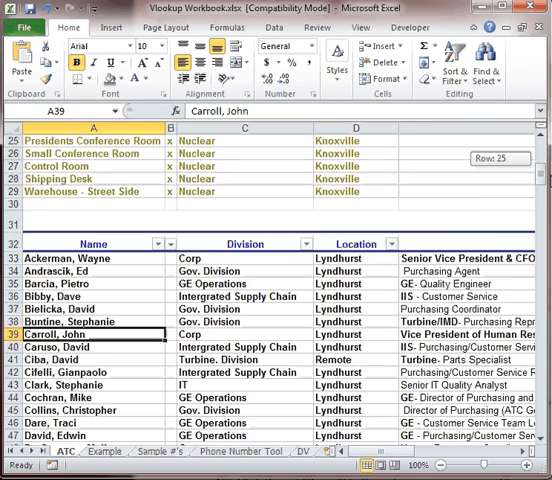
scroll("down", 3)
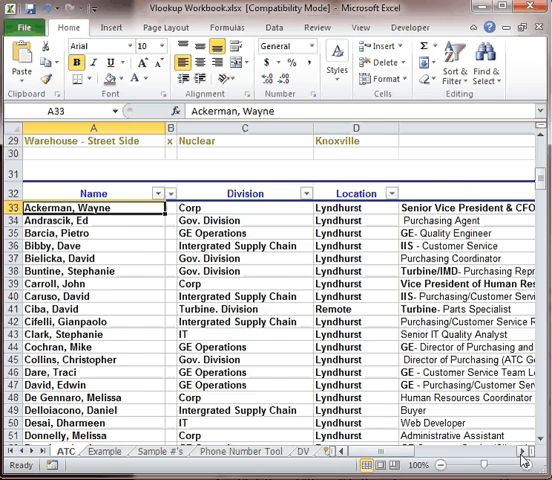
scroll("right", 3)
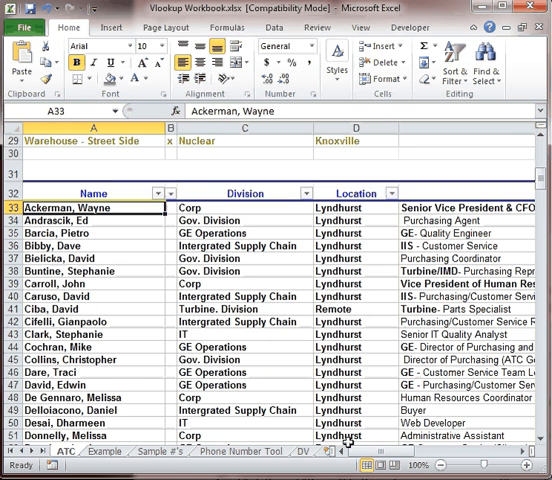
scroll("down", 3)
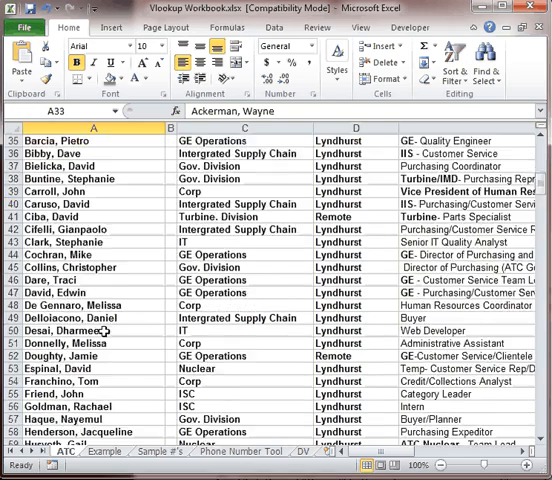
scroll("down", 3)
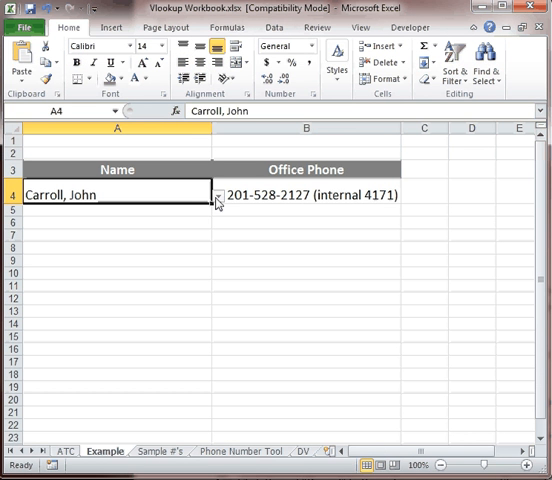
left_click(212, 194)
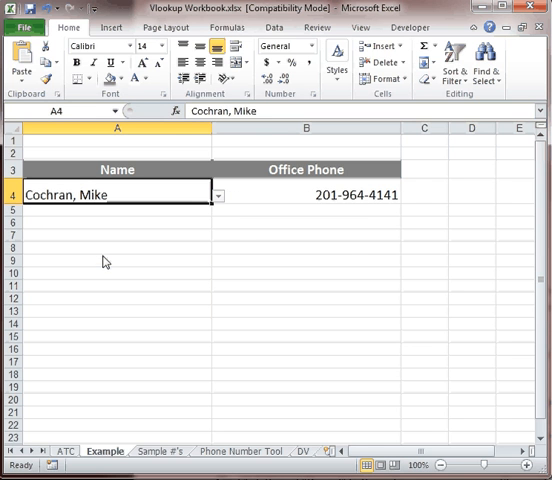
mouse_move(324, 268)
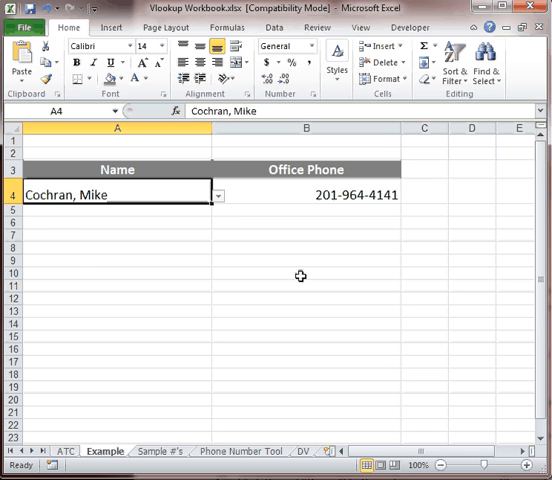
mouse_move(220, 204)
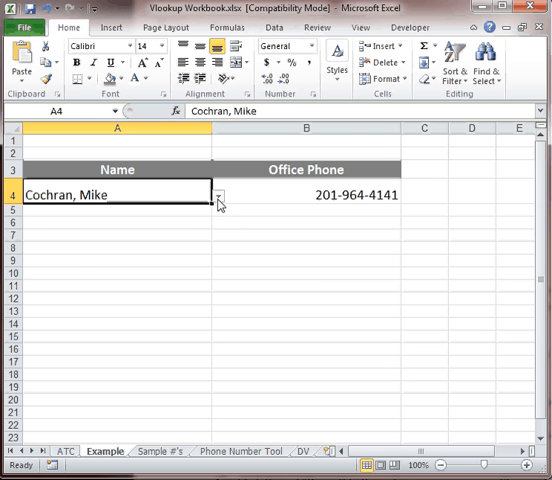
left_click(214, 196)
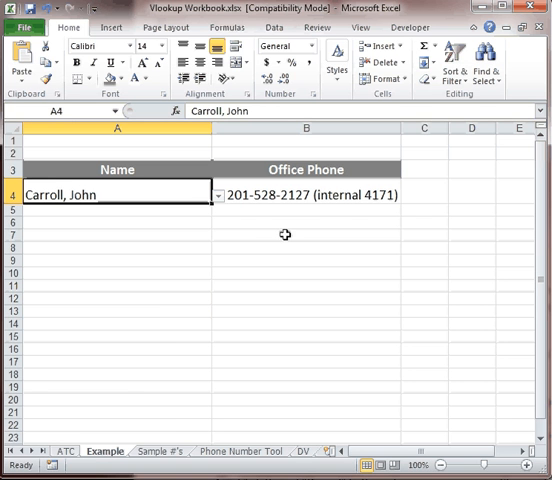
mouse_move(240, 224)
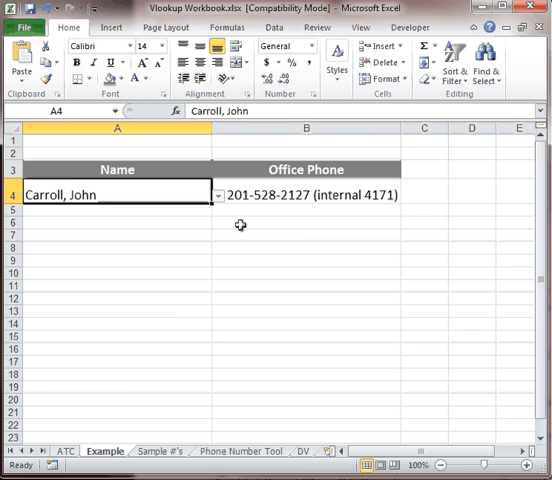
mouse_move(180, 204)
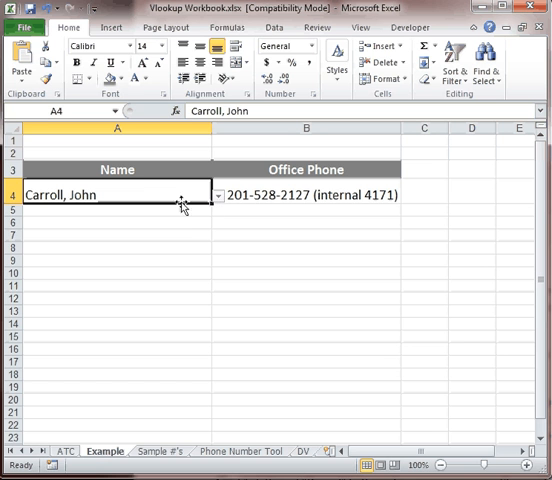
mouse_move(176, 200)
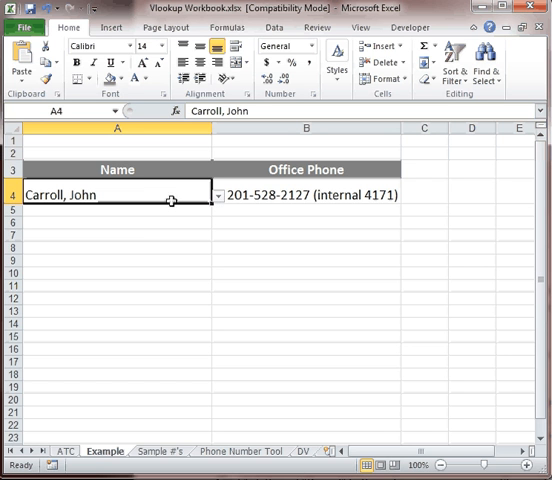
mouse_move(262, 194)
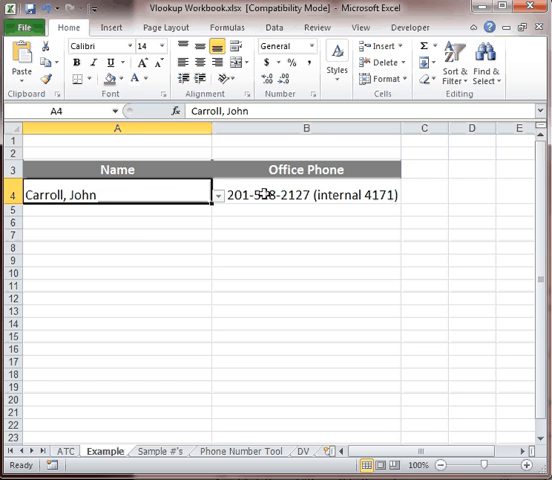
left_click(300, 194)
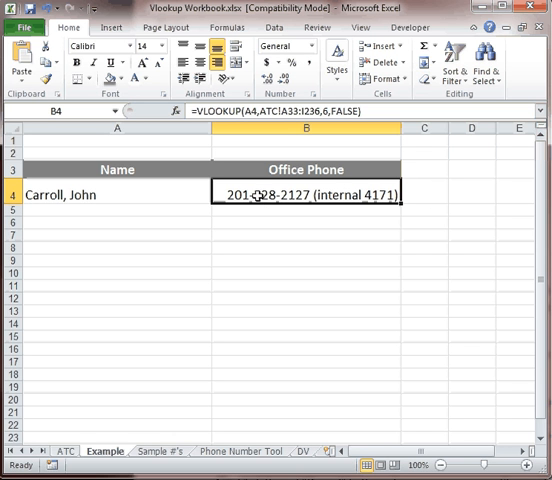
mouse_move(244, 212)
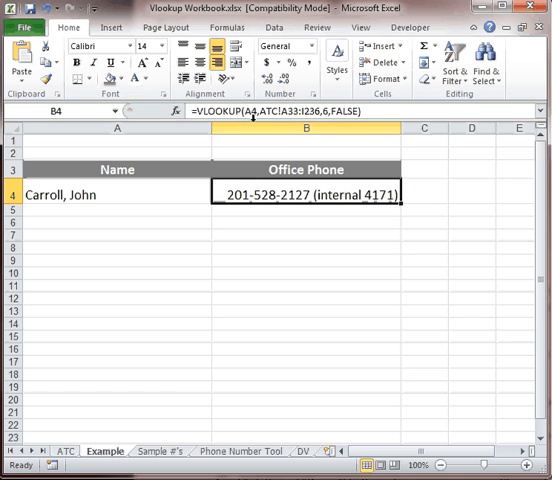
mouse_move(112, 192)
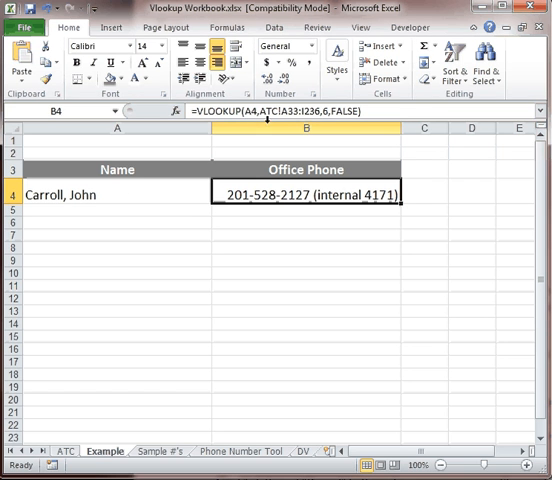
mouse_move(280, 126)
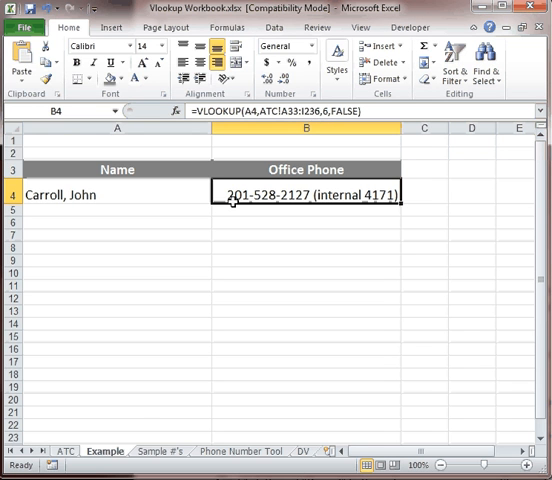
Step: Review the ATC sheet's employee table, then switch to the Sample #'s sheet
left_click(40, 450)
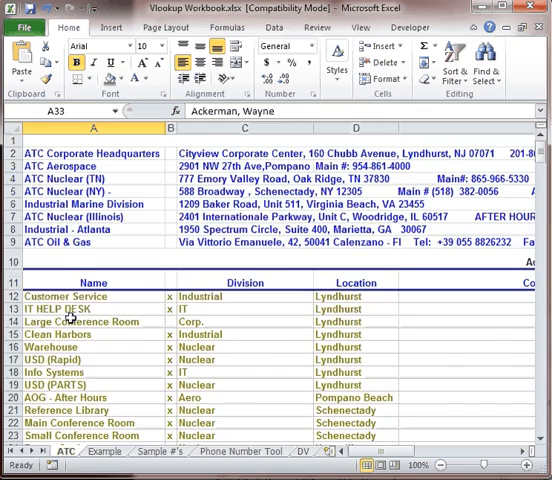
scroll("down", 3)
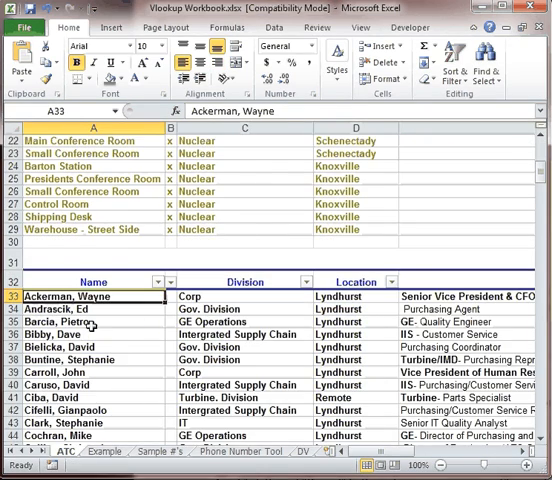
scroll("down", 3)
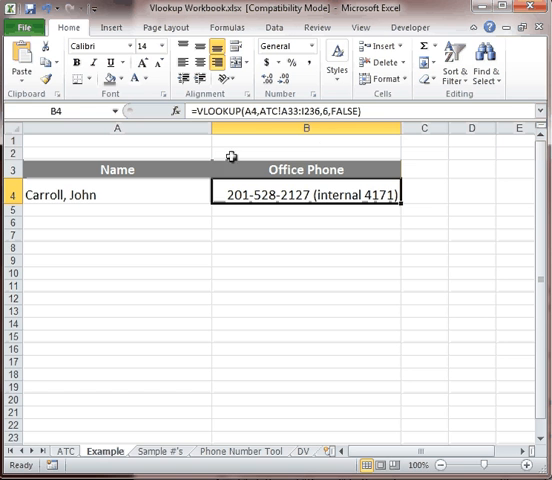
mouse_move(408, 140)
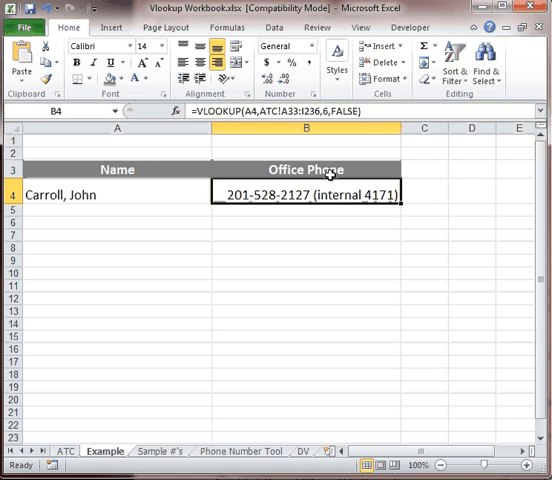
left_click(24, 450)
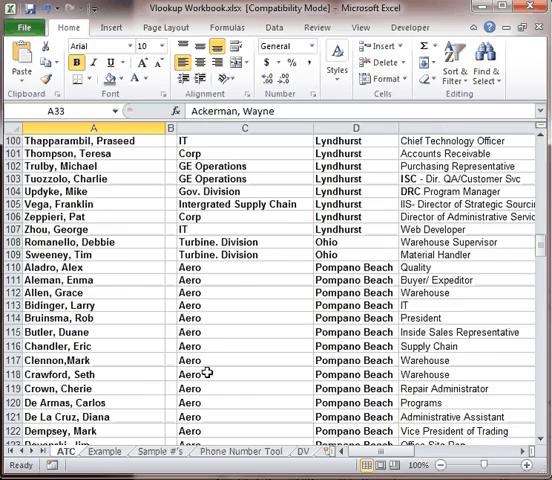
scroll("up", 3)
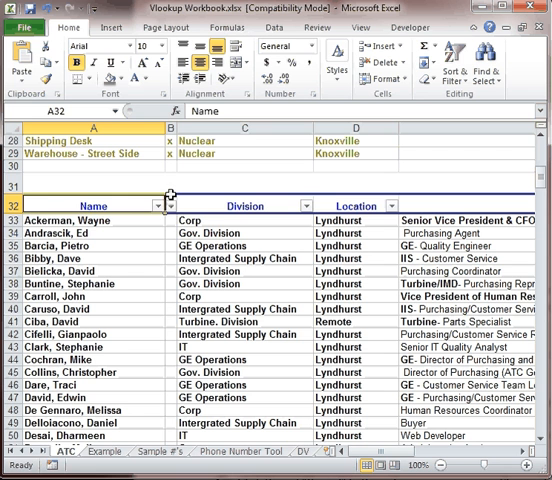
left_click(244, 204)
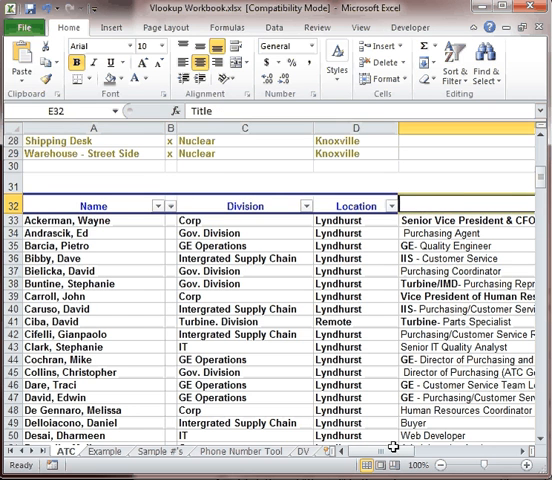
scroll("right", 3)
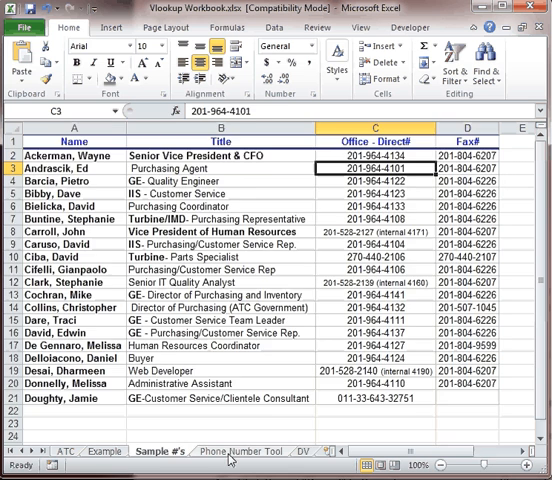
Step: Switch to the empty Phone Number Tool sheet
left_click(240, 452)
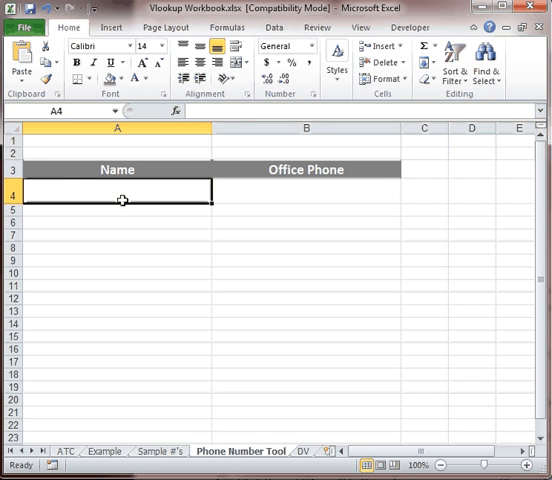
mouse_move(144, 212)
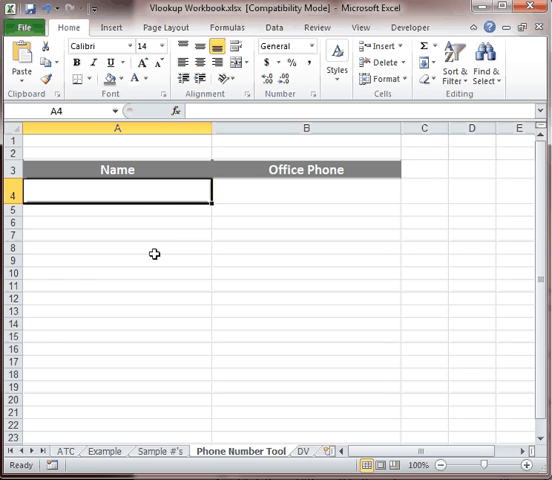
mouse_move(144, 232)
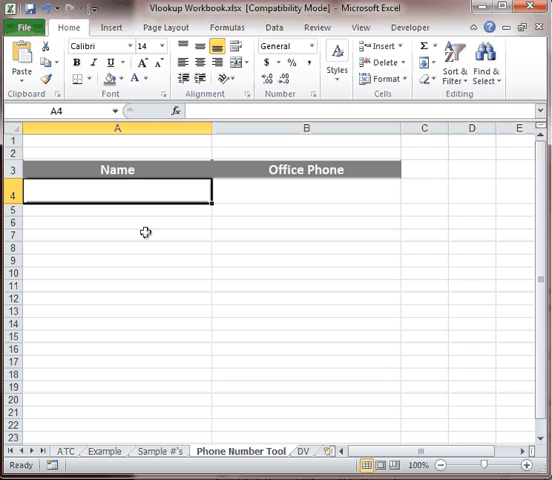
mouse_move(128, 192)
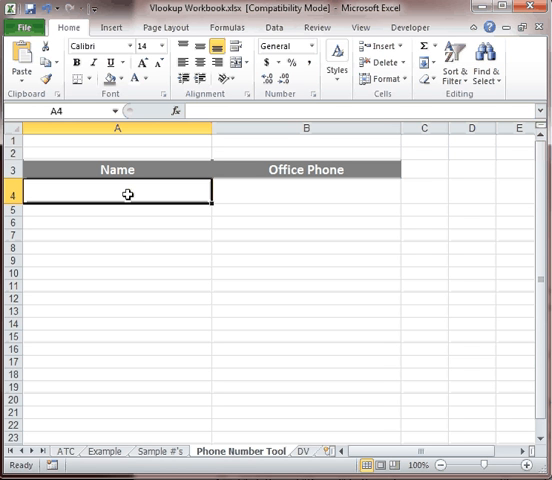
mouse_move(80, 184)
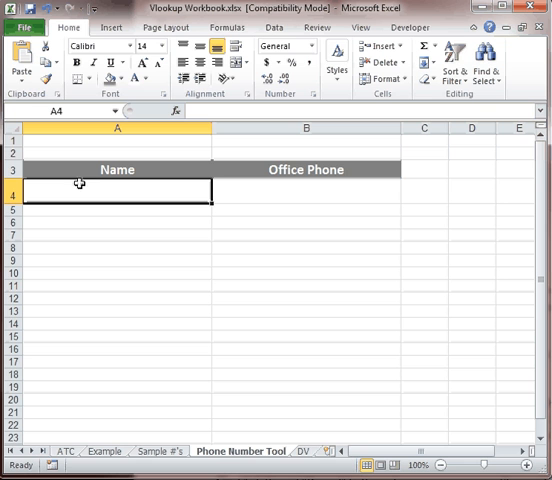
mouse_move(288, 176)
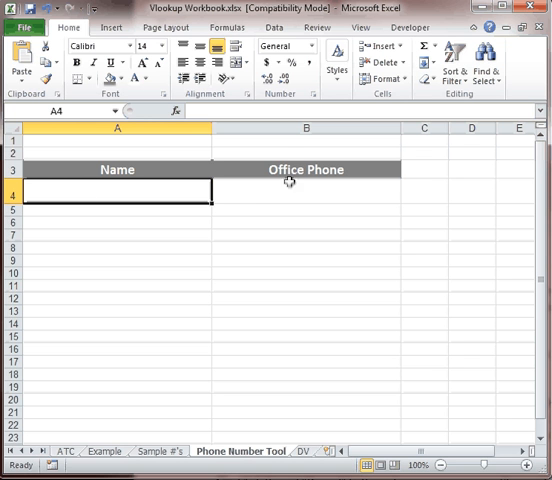
Step: Show the Data tools, check the DV sheet's validation illustration, and return to Phone Number Tool
left_click(280, 28)
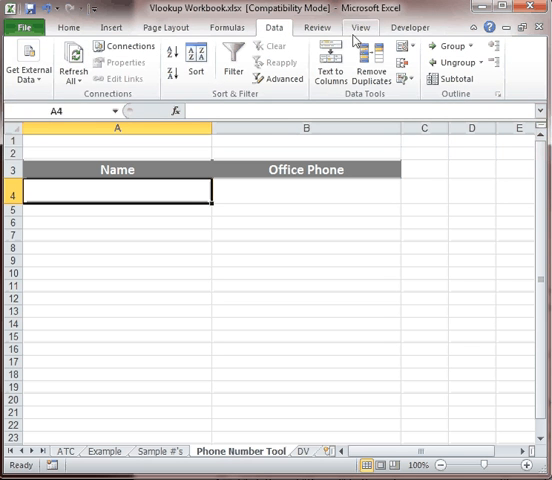
mouse_move(400, 48)
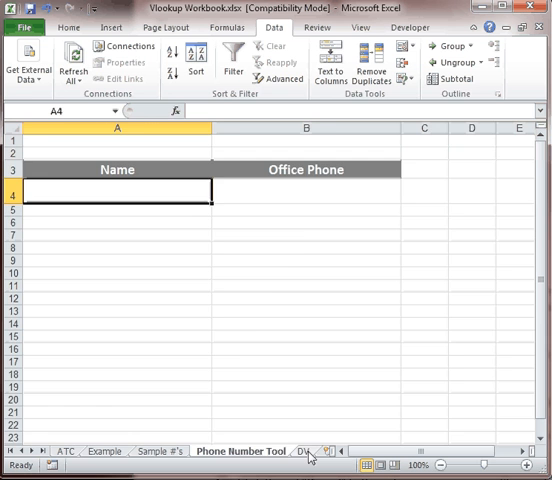
left_click(302, 450)
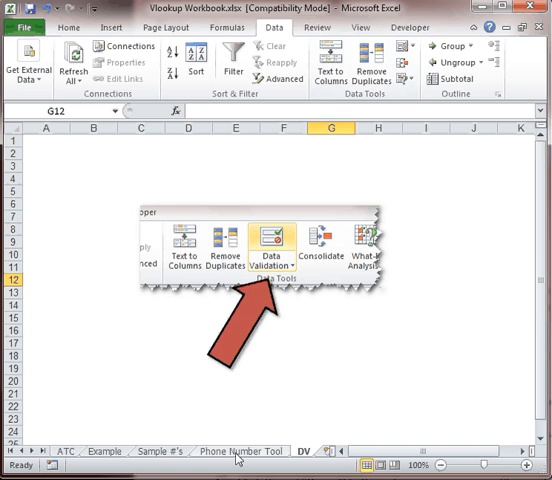
left_click(240, 452)
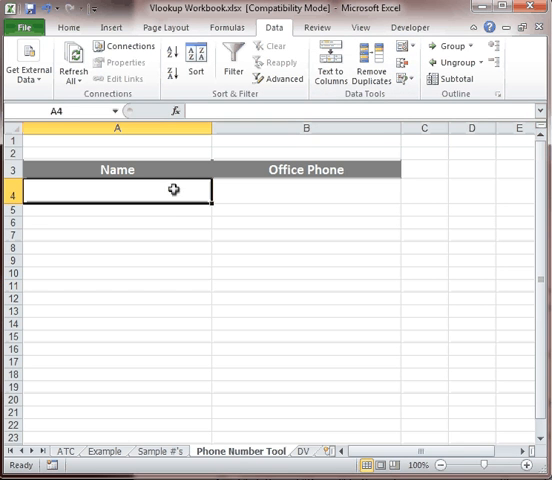
Step: Give A4 a List validation sourced from the employee names in column A of Sample #'s
left_click(400, 48)
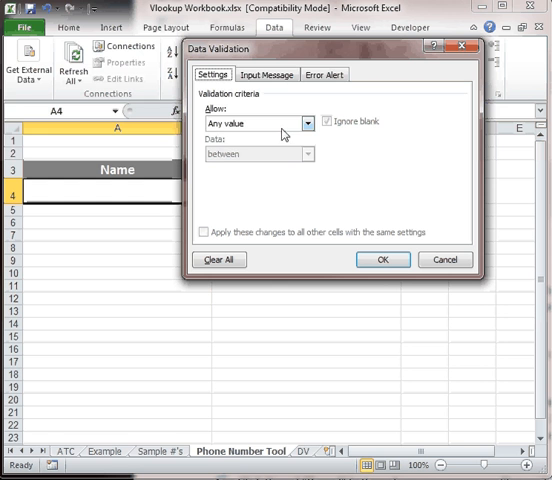
mouse_move(304, 130)
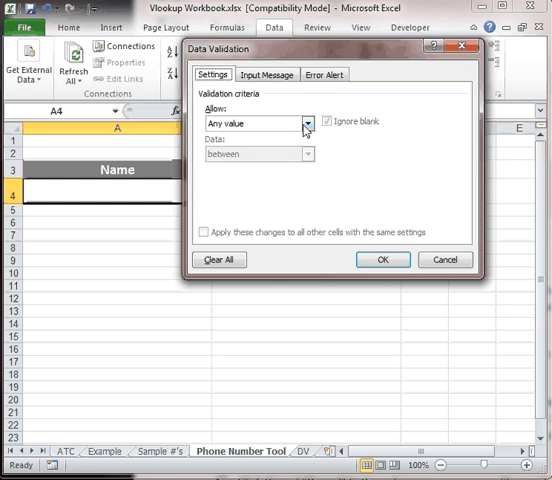
left_click(308, 120)
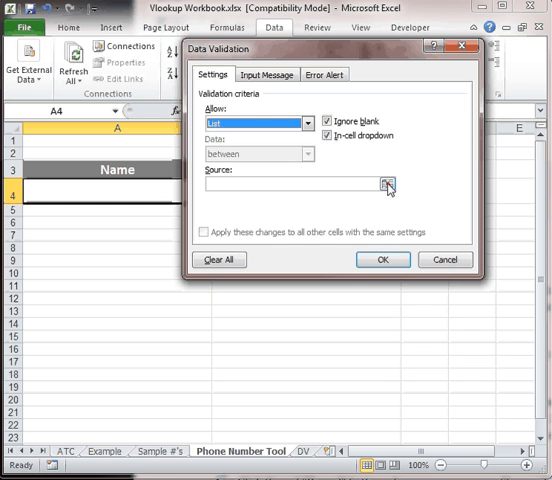
left_click(384, 186)
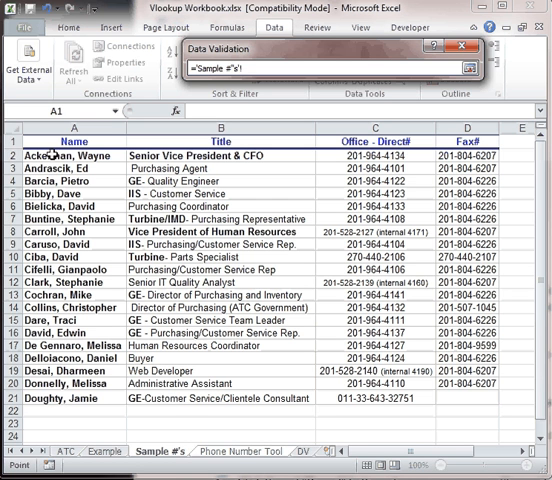
left_click_drag(50, 164, 50, 392)
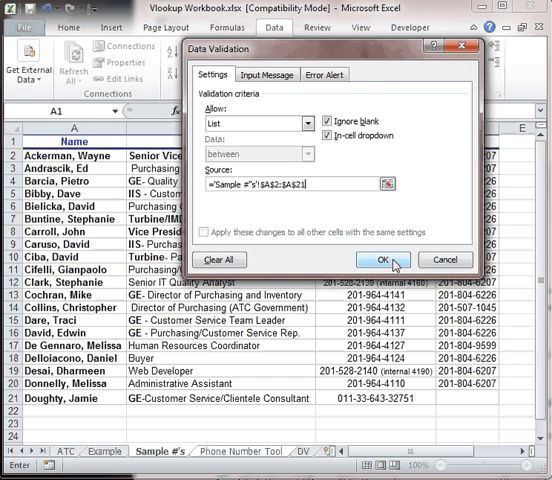
left_click(382, 260)
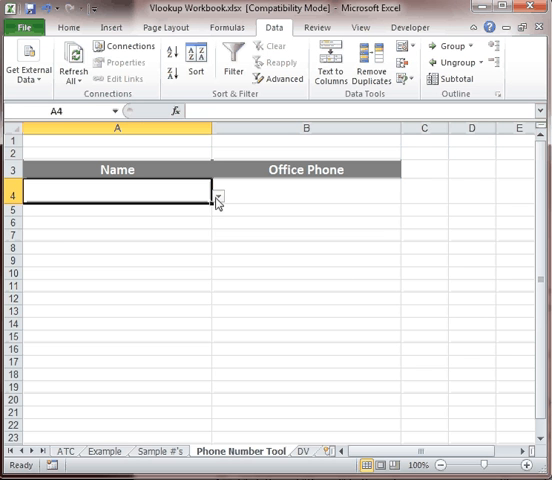
Step: Choose Carroll, John from the new A4 dropdown
left_click(216, 196)
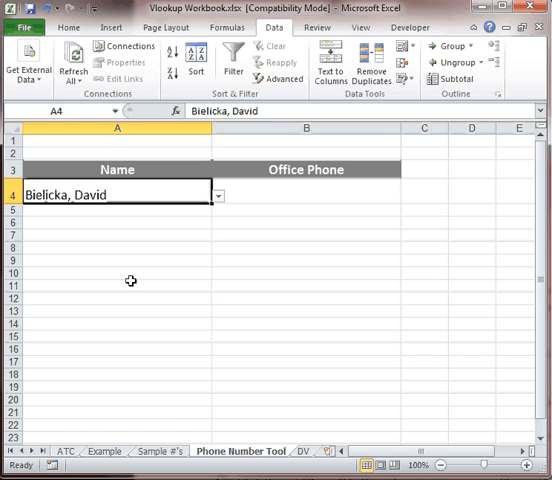
mouse_move(196, 228)
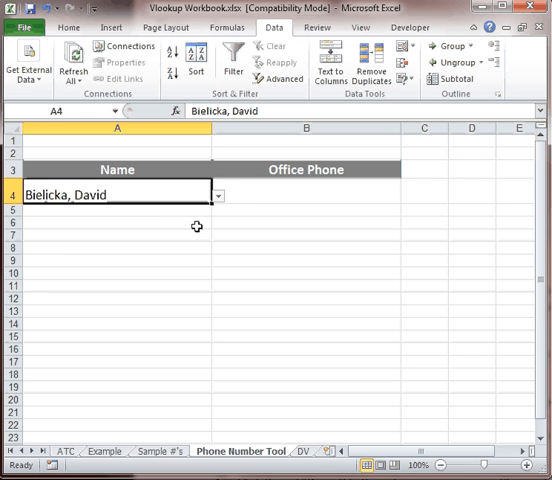
left_click(216, 196)
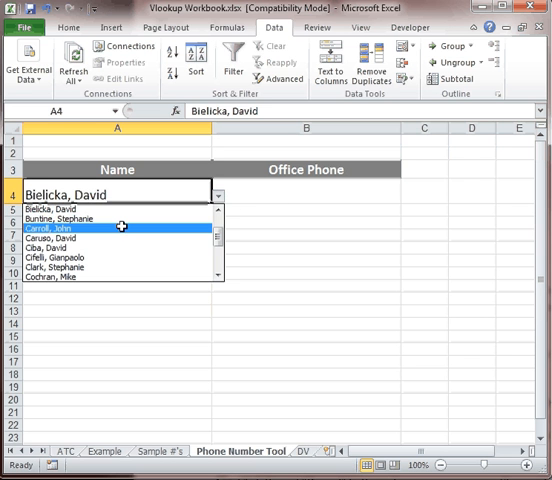
left_click(96, 228)
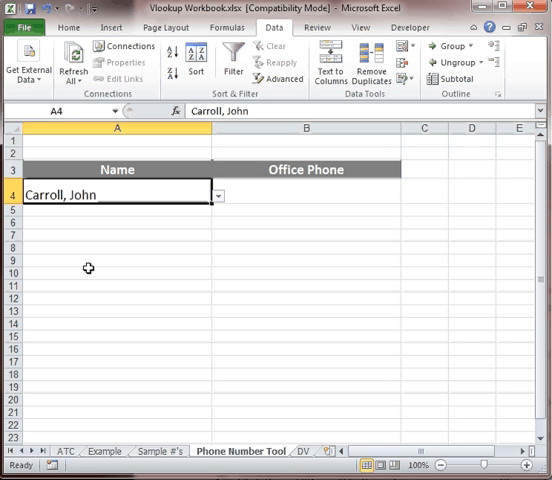
mouse_move(120, 210)
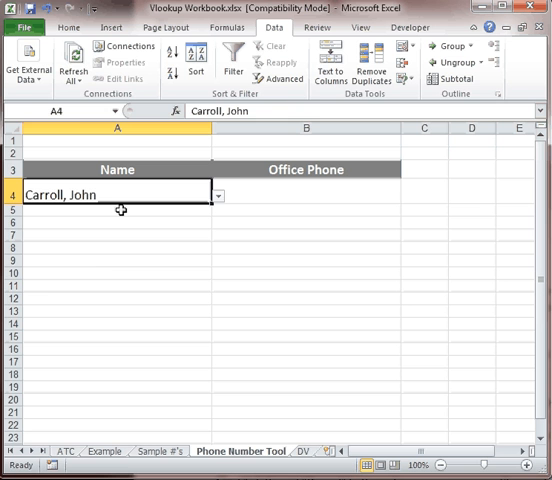
left_click(308, 194)
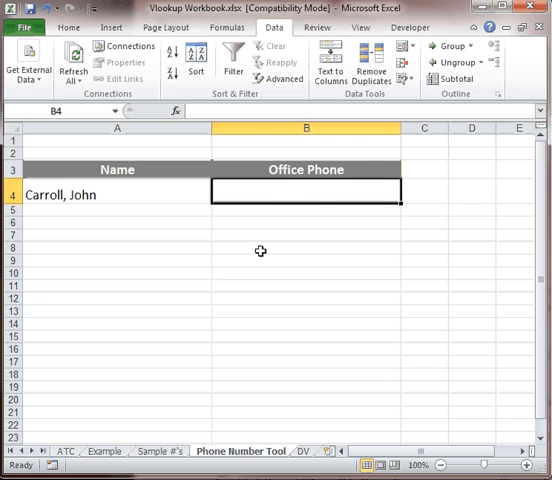
mouse_move(304, 196)
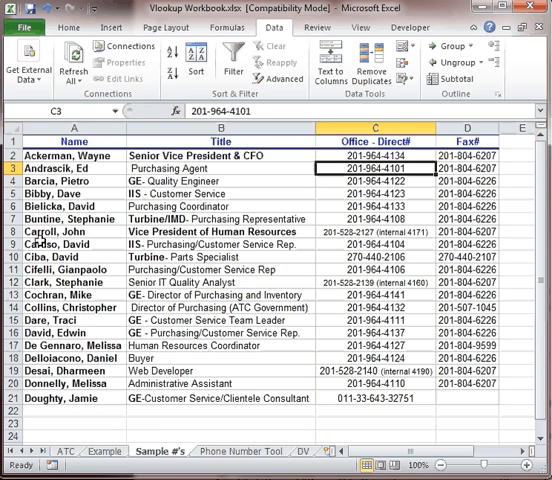
left_click(370, 232)
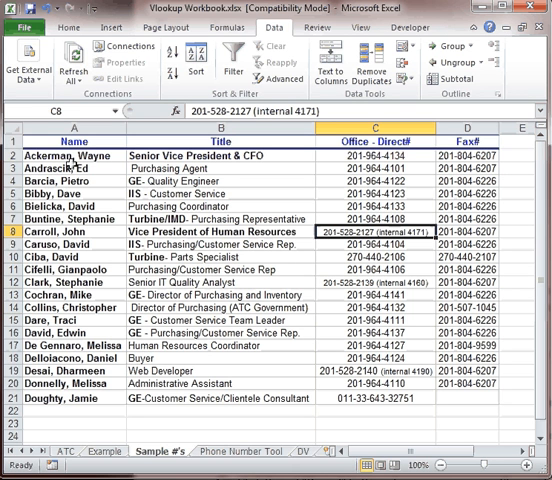
left_click(204, 452)
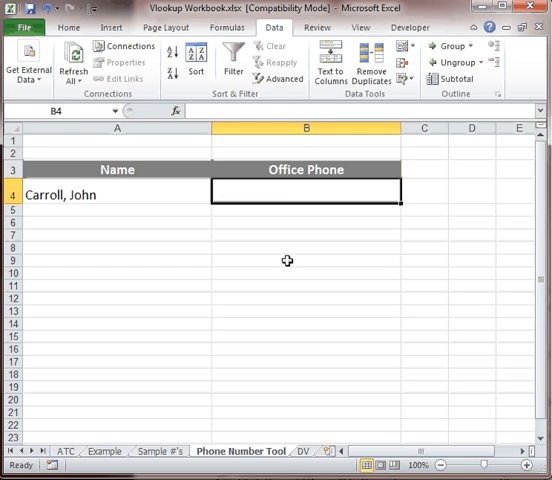
mouse_move(176, 112)
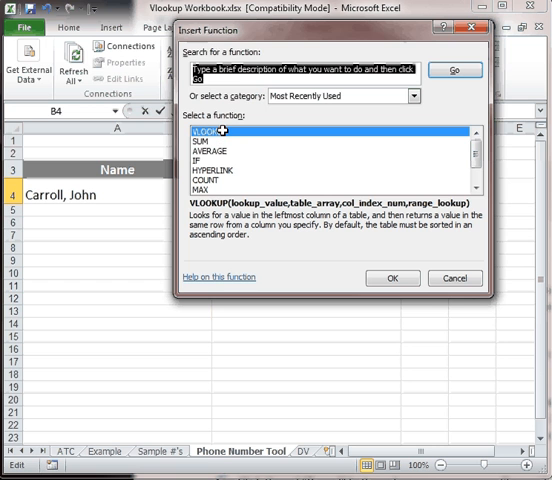
Step: Search 'vloo' in Insert Function and choose VLOOKUP for B4
type("v")
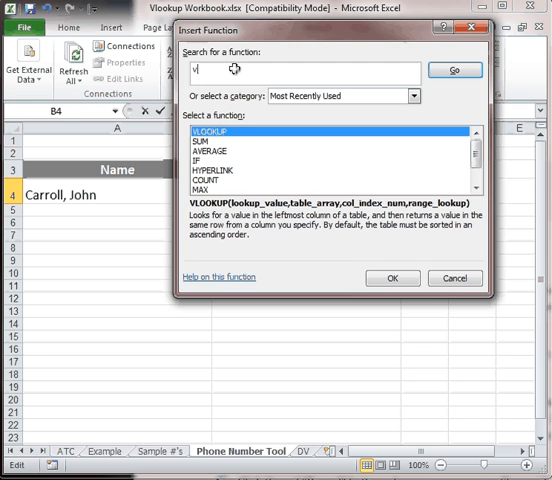
type("lookup")
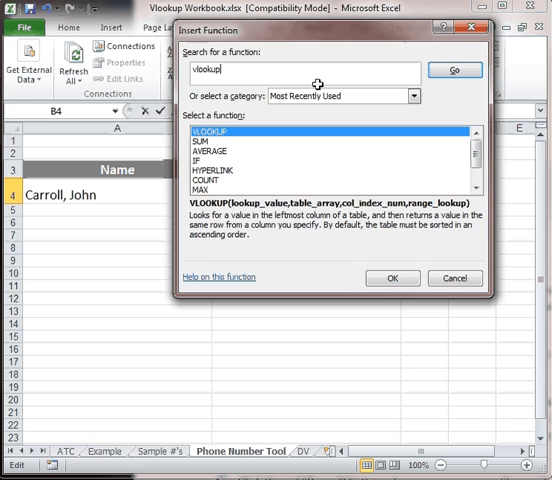
left_click(456, 70)
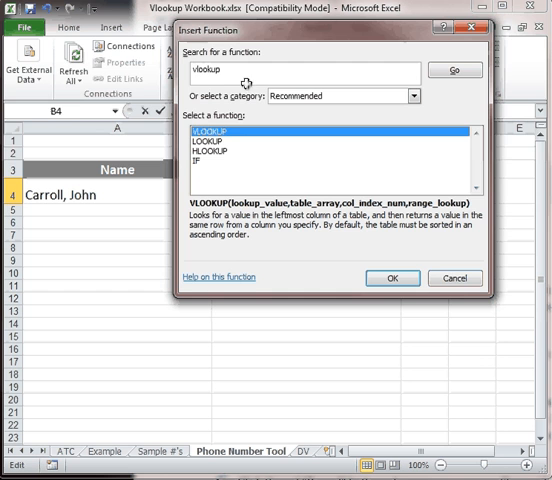
left_click(392, 278)
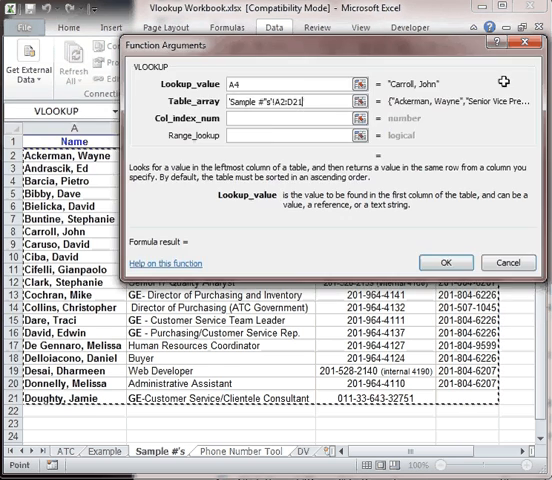
Step: Set Col_index_num 3 and Range_lookup false, then enter the VLOOKUP
left_click(232, 452)
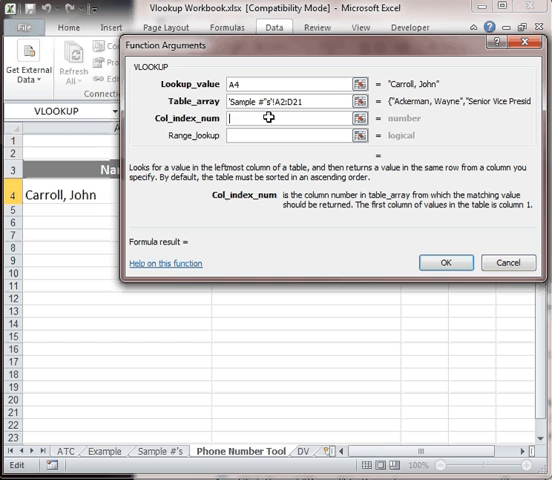
type("3")
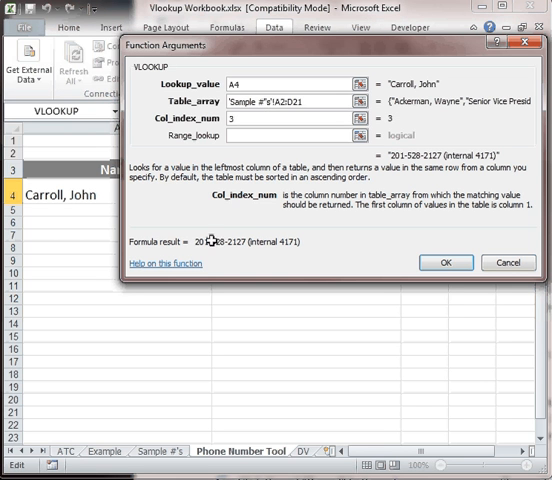
mouse_move(234, 236)
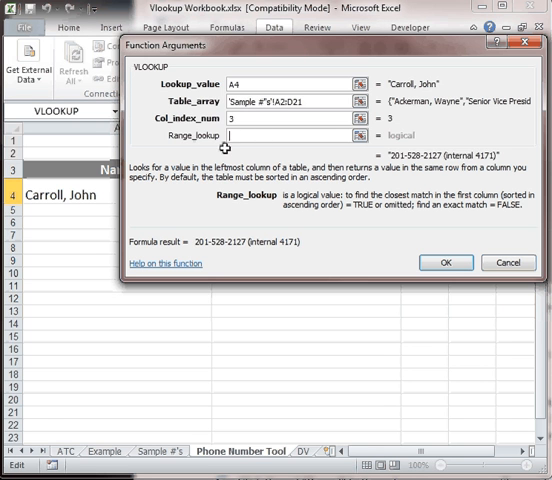
type("false")
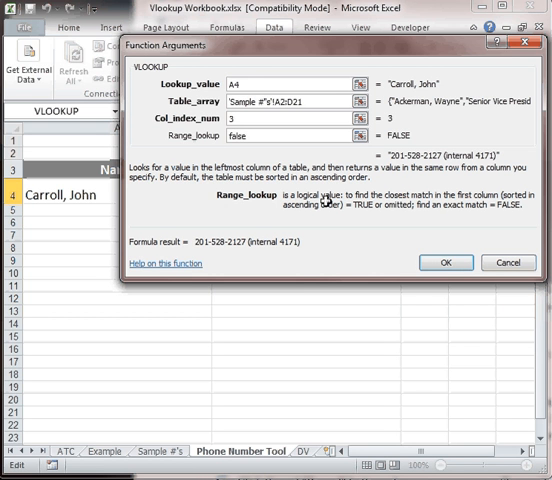
mouse_move(428, 194)
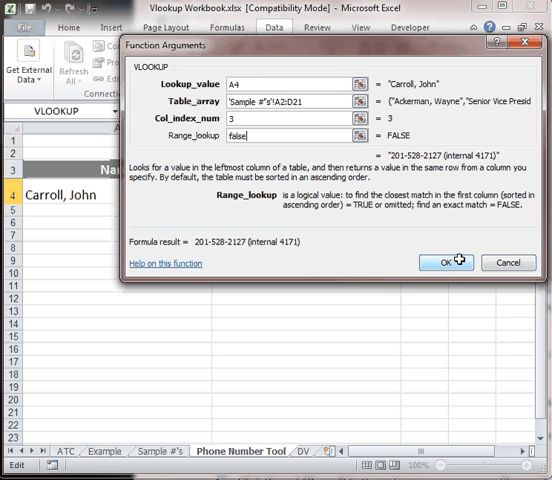
left_click(458, 264)
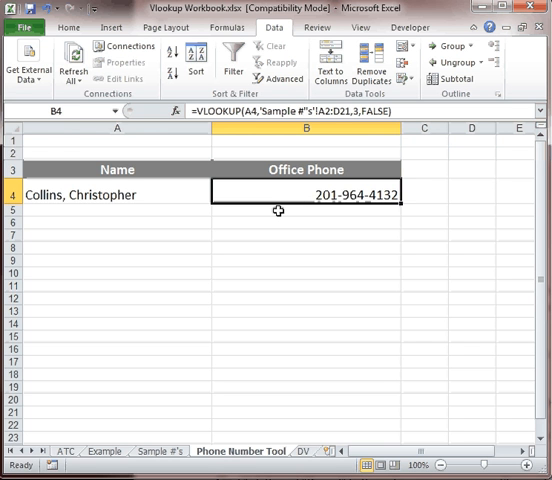
mouse_move(144, 192)
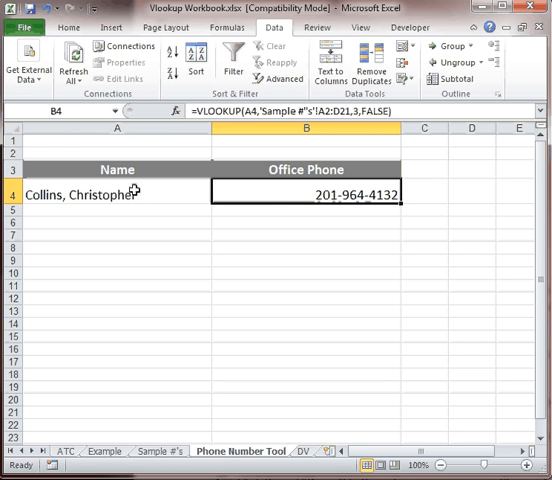